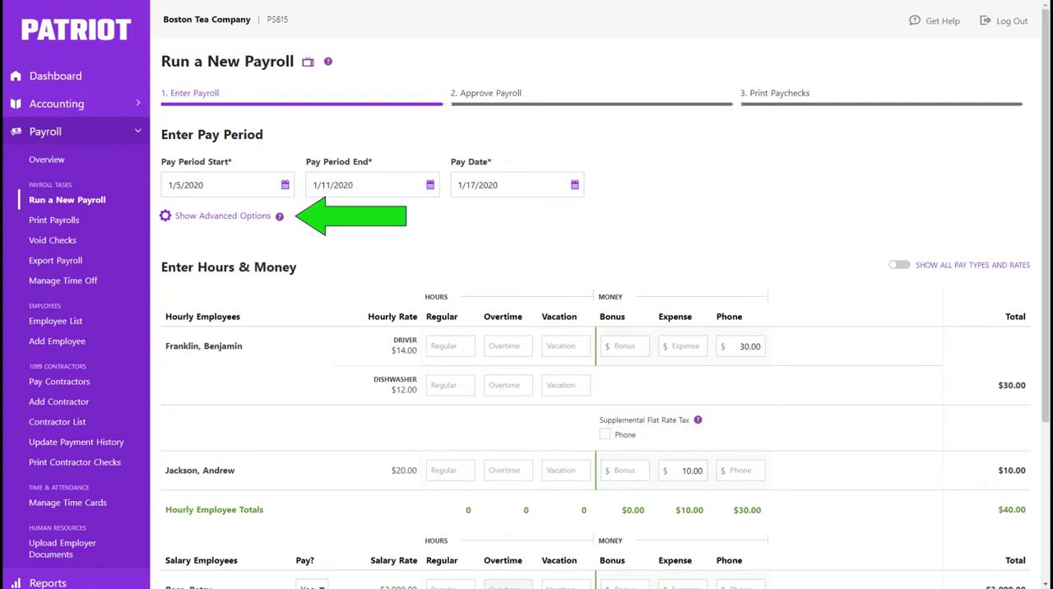
pyautogui.moveTo(302, 238)
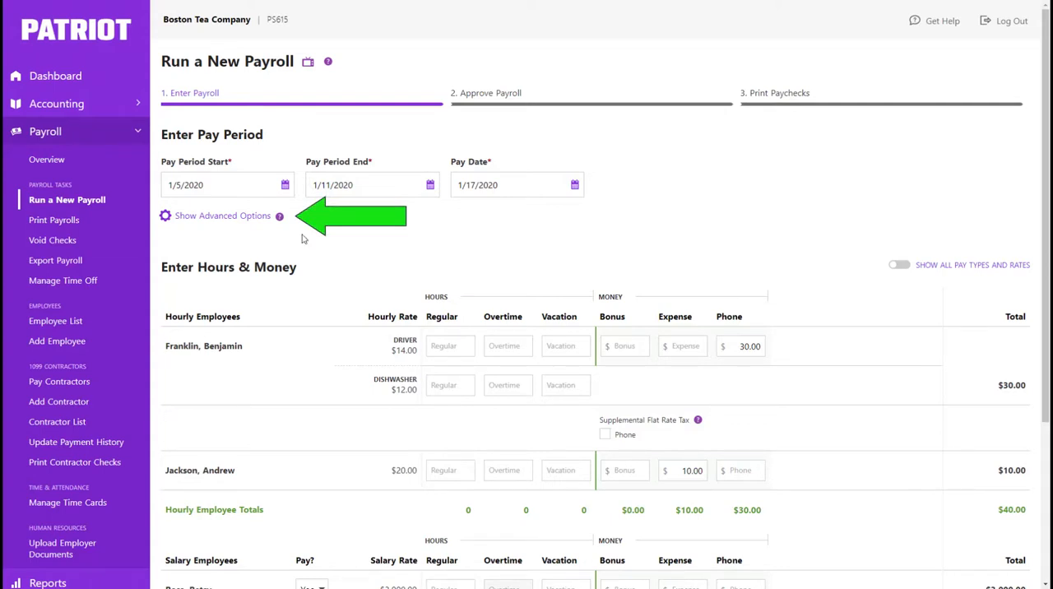
# Show all pay types so driver, dishwasher and regular hours can be entered, totalling $1,401.05.
pyautogui.click(223, 216)
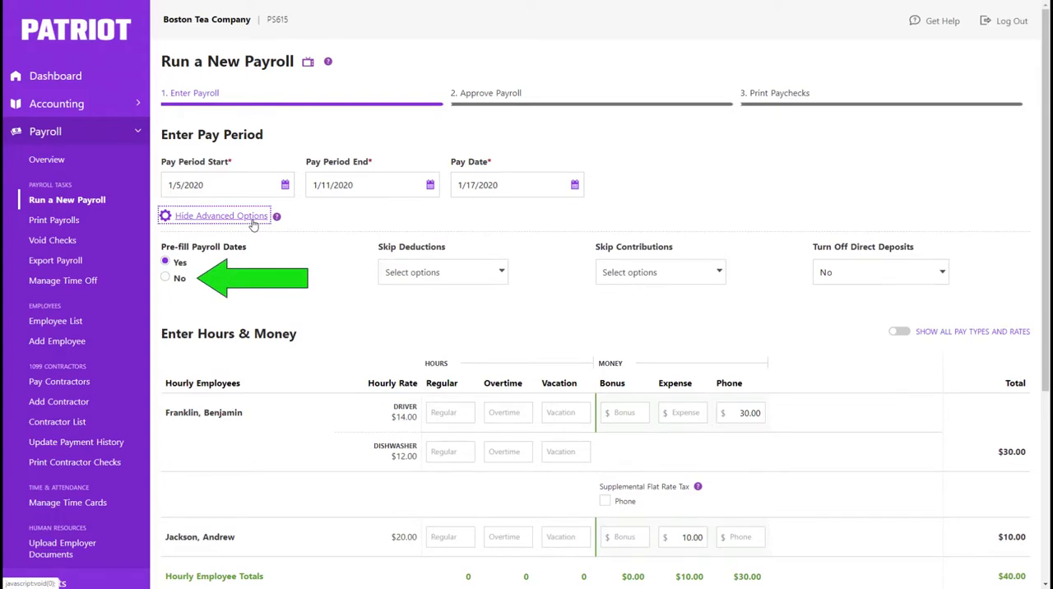
pyautogui.click(220, 214)
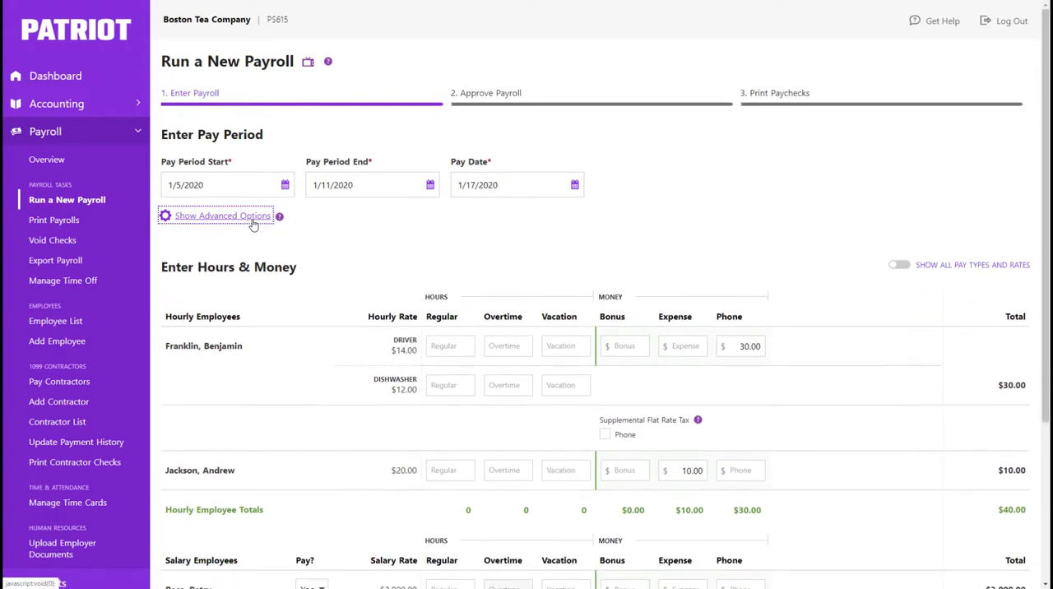
pyautogui.click(220, 214)
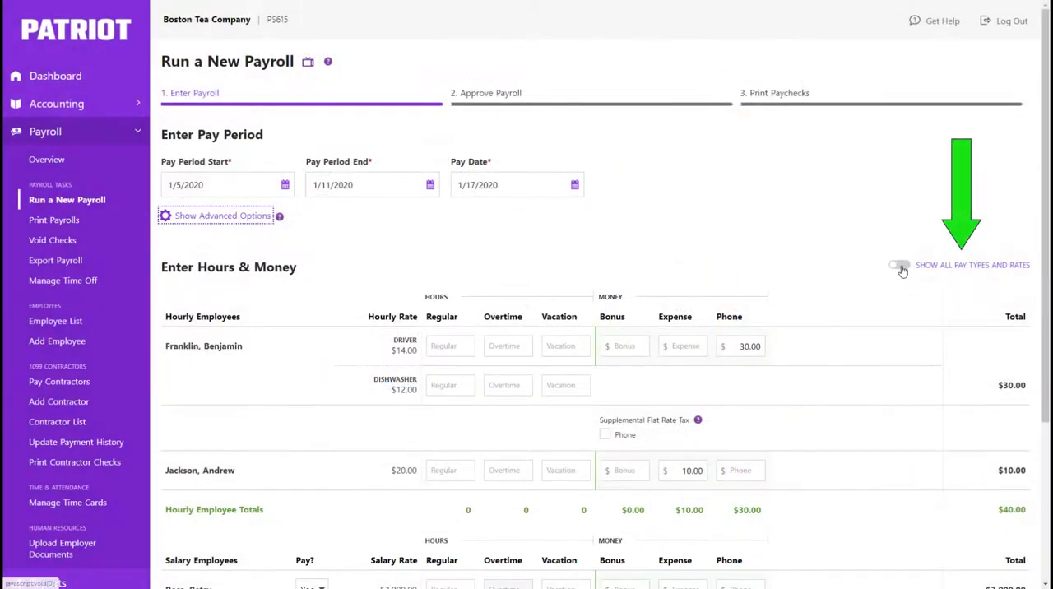
pyautogui.click(898, 263)
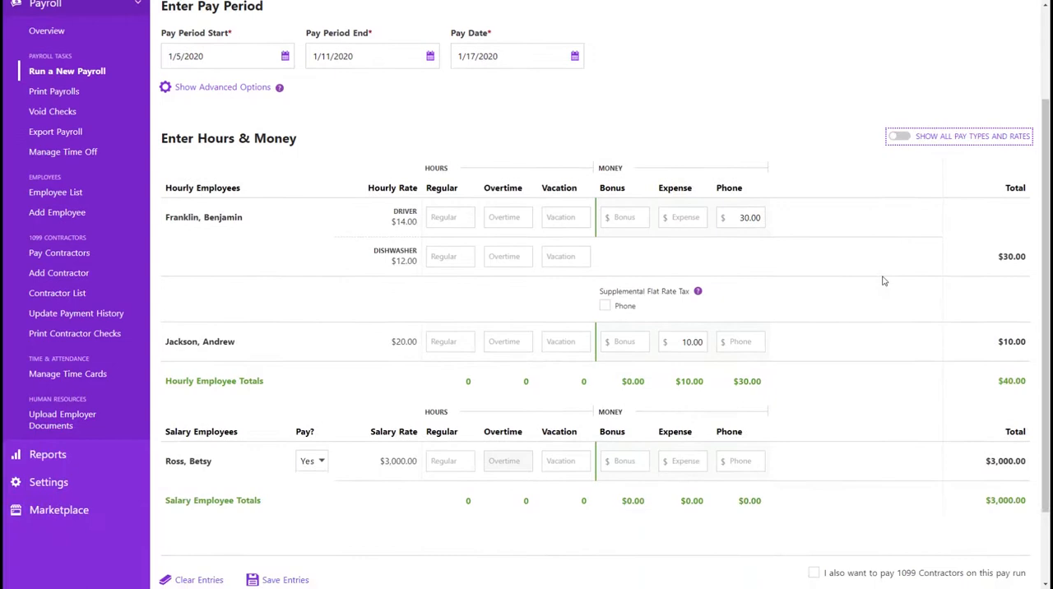
pyautogui.scroll(-3)
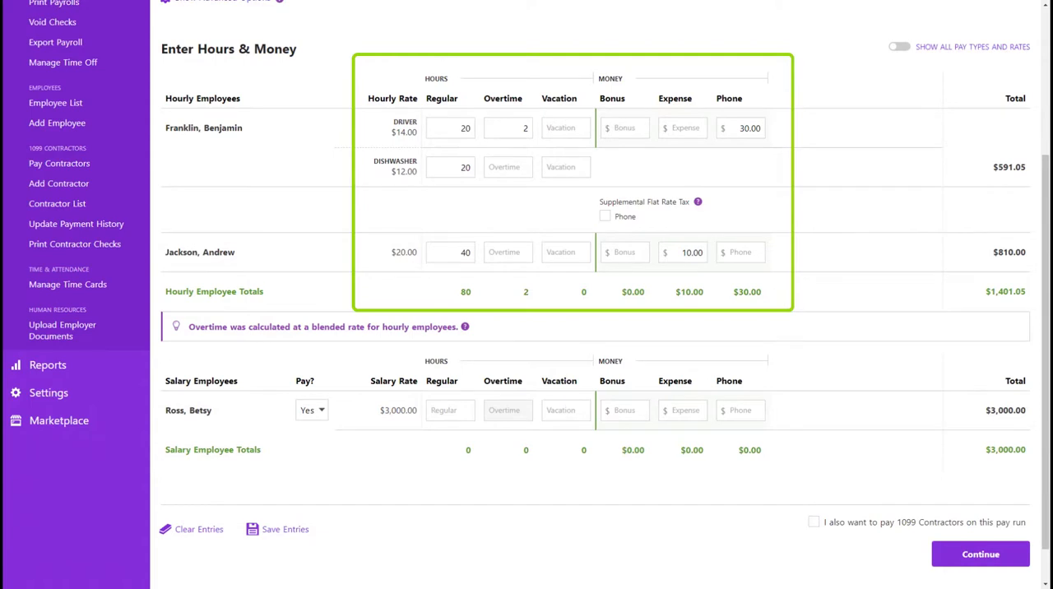
pyautogui.moveTo(977, 502)
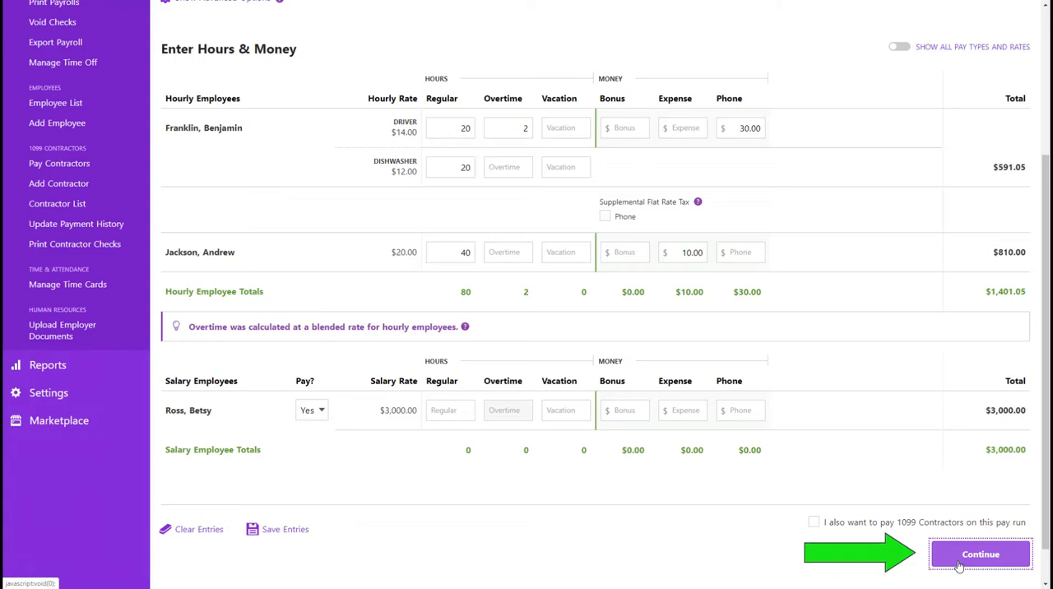
# Continue to Pay Employees and review per-employee earnings, deductions and the $1,324.75 tax debit, then approve.
pyautogui.click(980, 553)
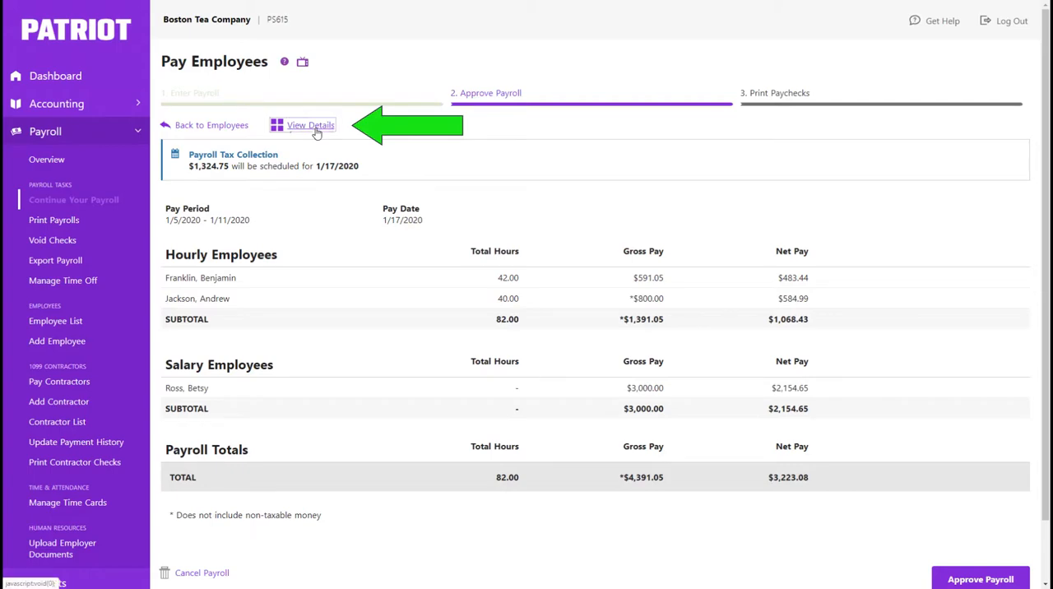
pyautogui.click(309, 125)
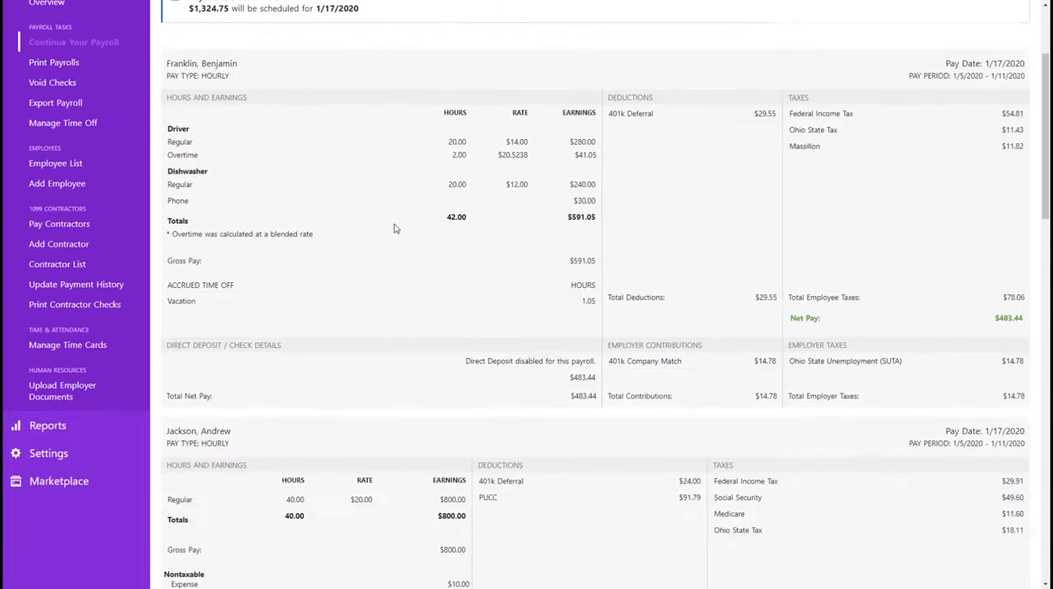
pyautogui.scroll(-3)
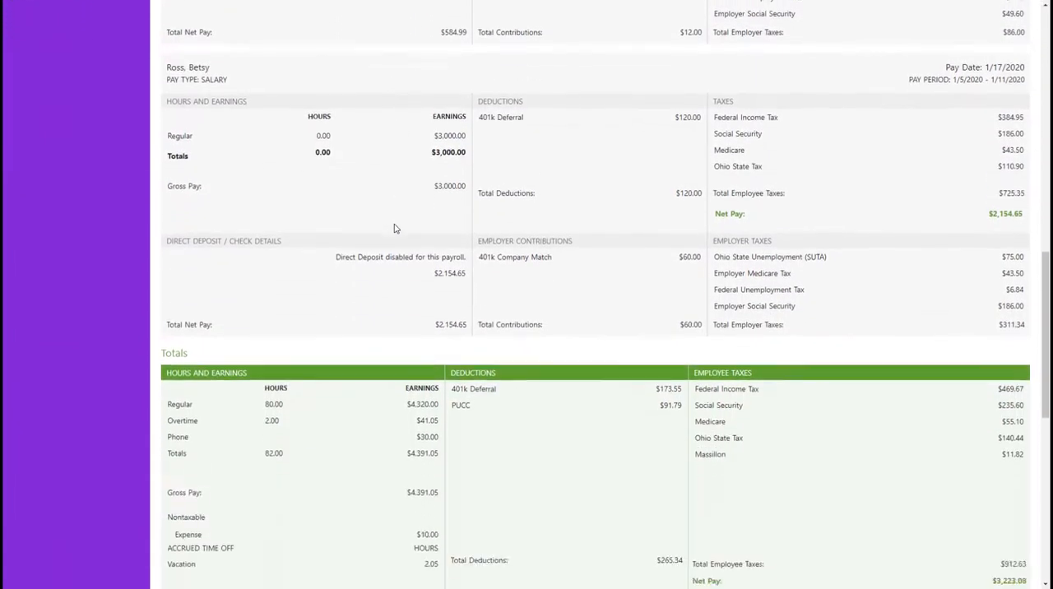
pyautogui.scroll(-3)
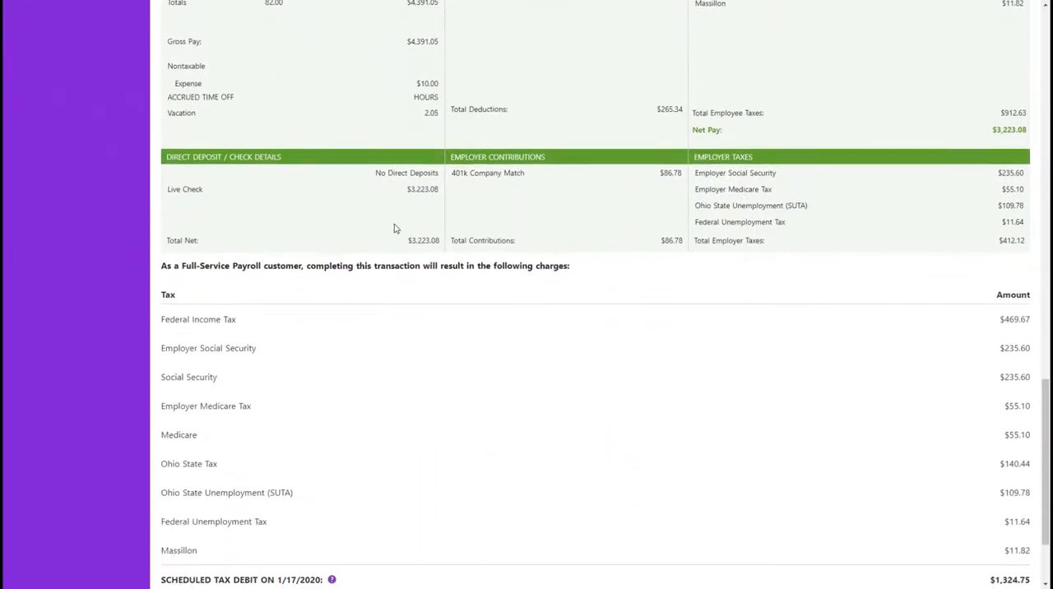
pyautogui.scroll(-3)
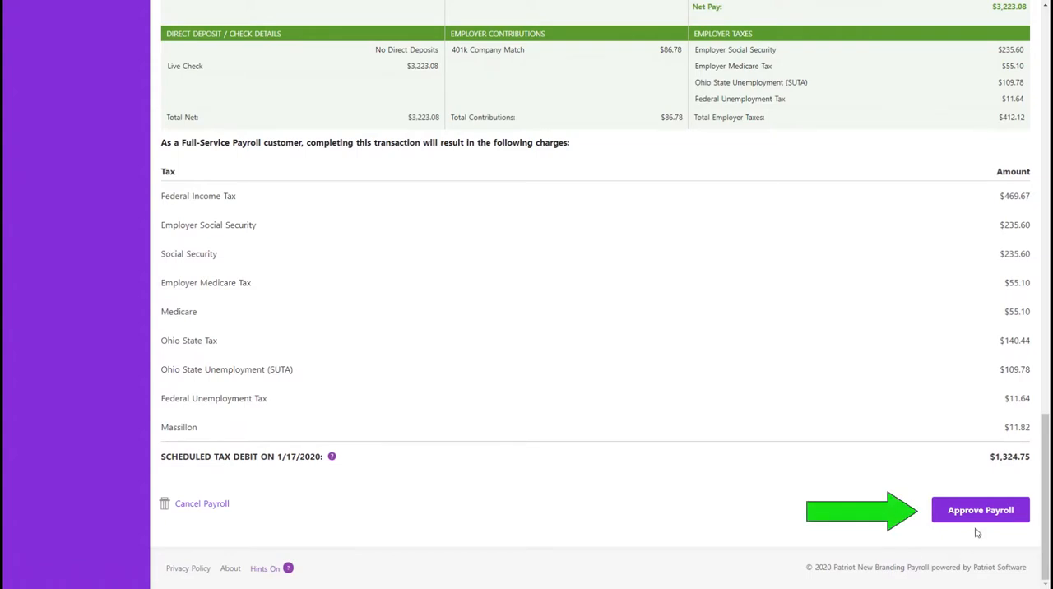
pyautogui.click(981, 510)
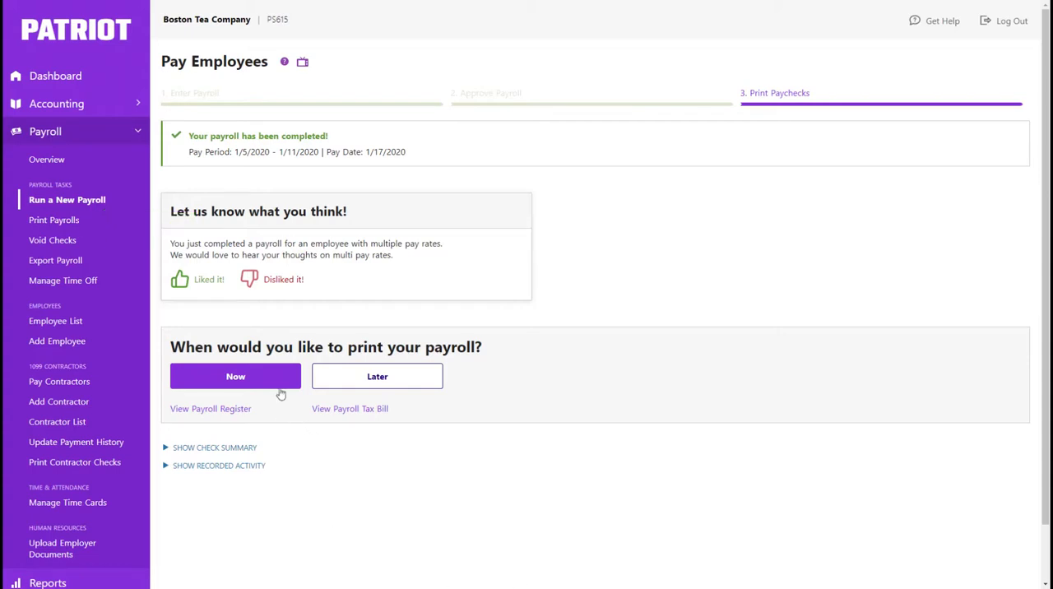
# Print paychecks now from check number 100 and download the PDF showing Franklin's $483.44 check.
pyautogui.click(235, 375)
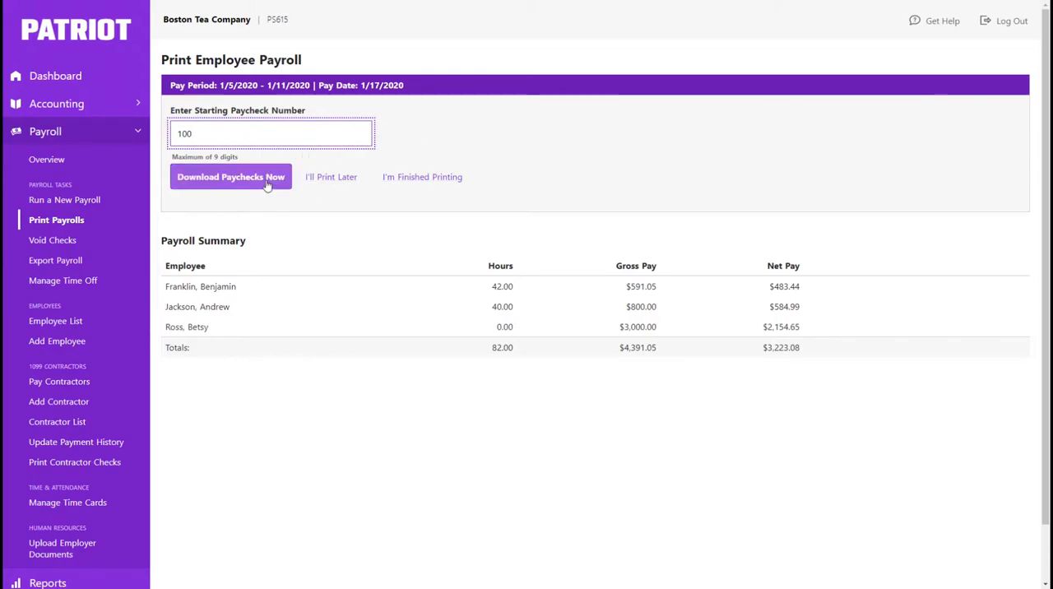
pyautogui.click(230, 178)
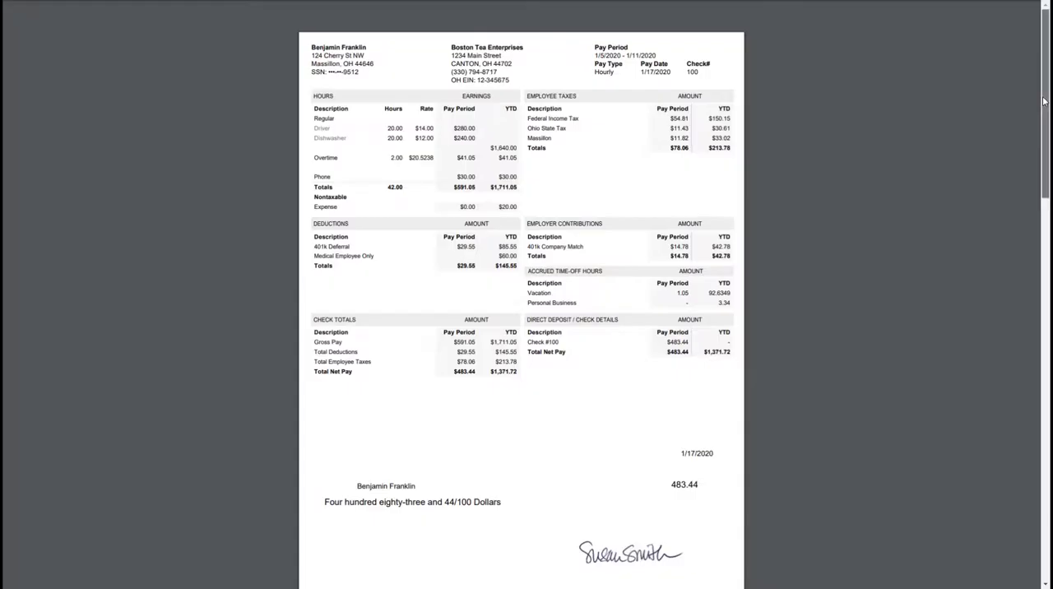
pyautogui.scroll(-3)
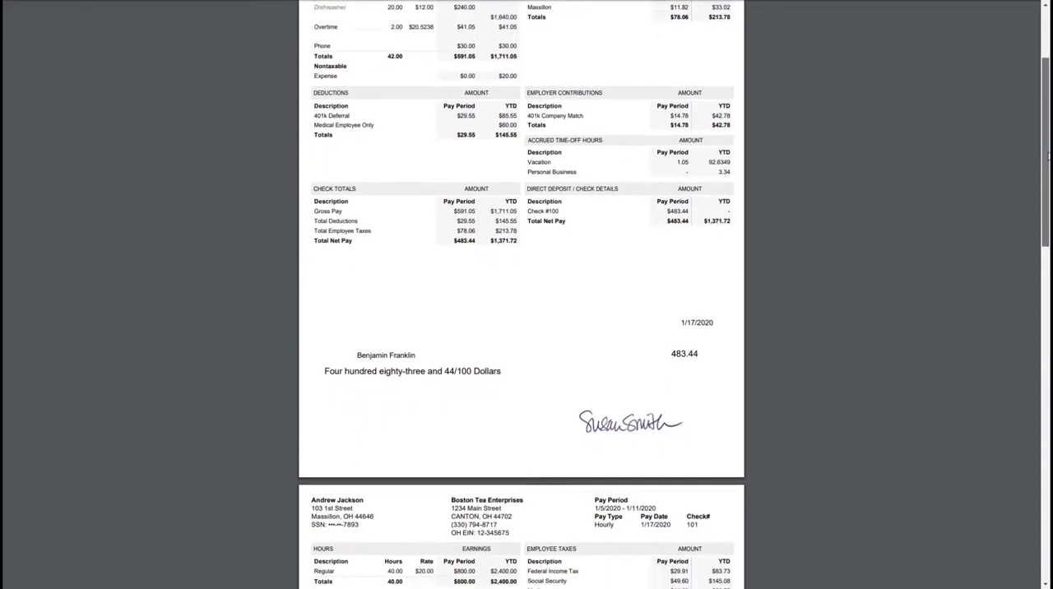